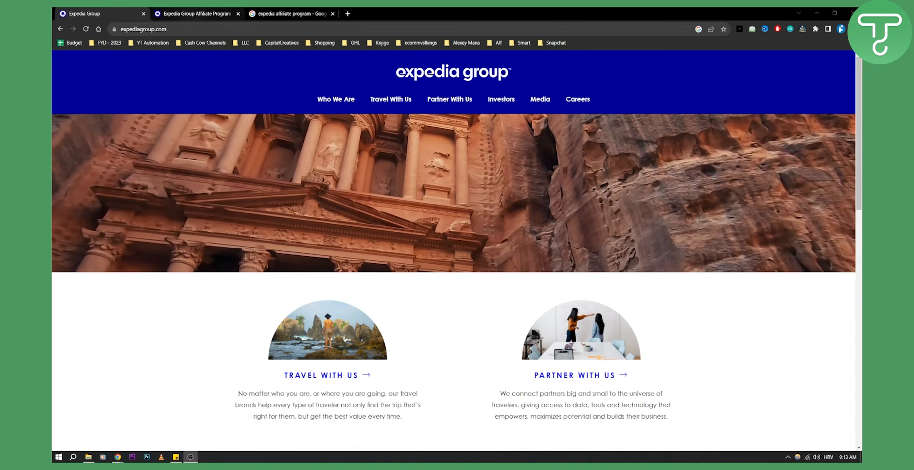
Open Partner With Us from the footer and browse its hotel, rental, airline, car and cruise partner types
scroll("down", 3)
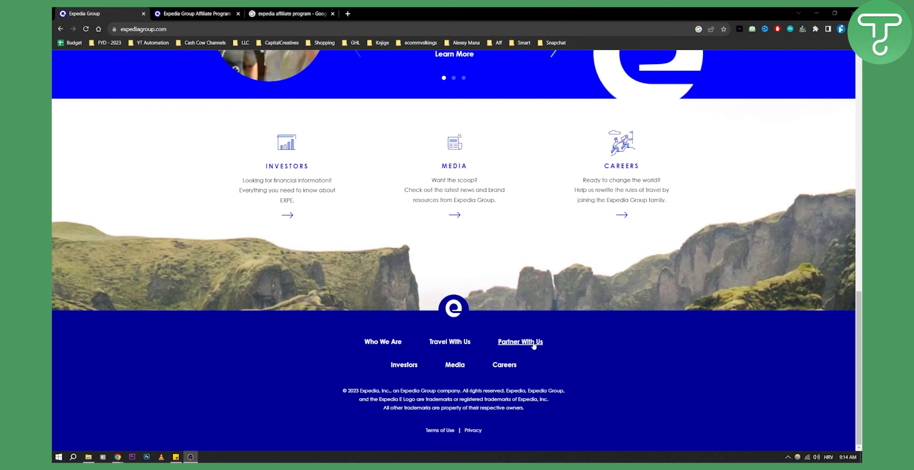
mouse_move(528, 347)
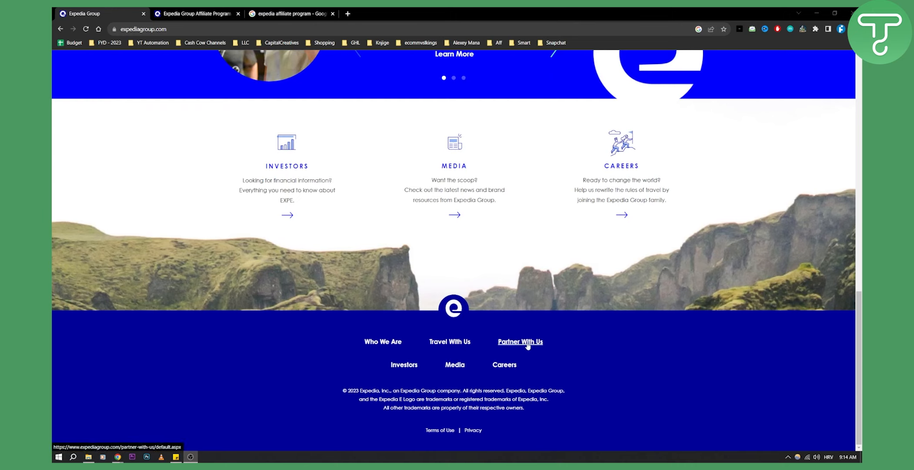
mouse_move(526, 344)
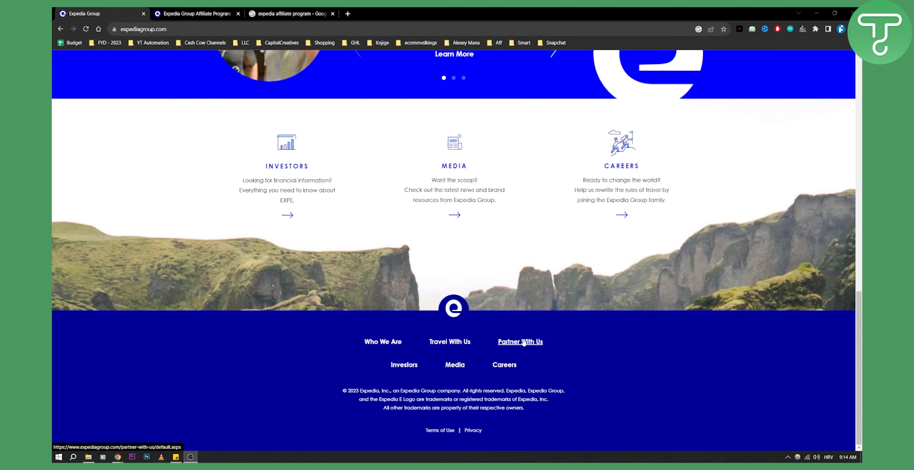
left_click(521, 341)
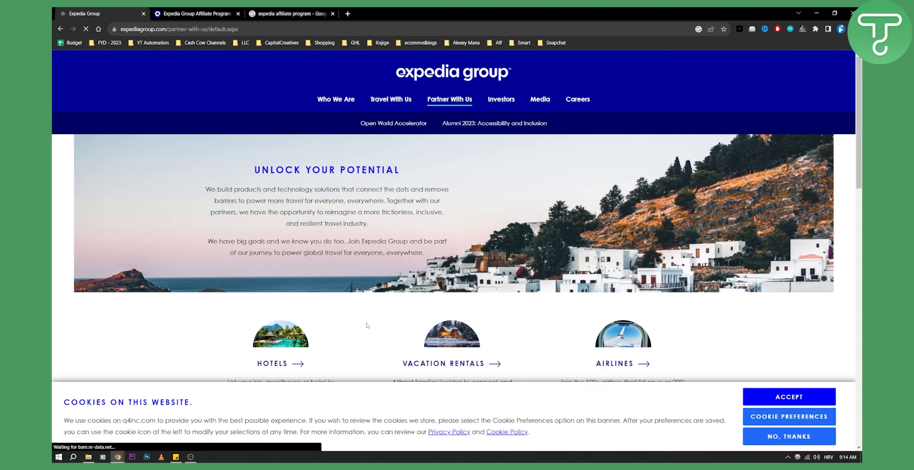
scroll("down", 3)
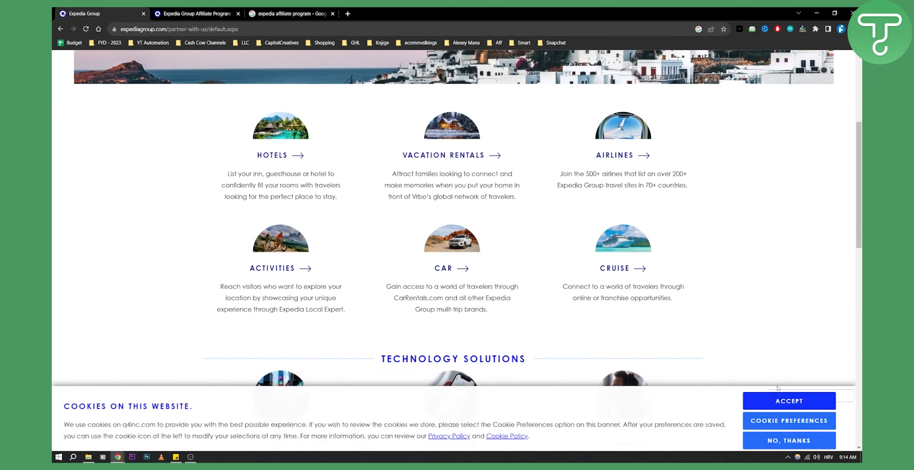
scroll("down", 3)
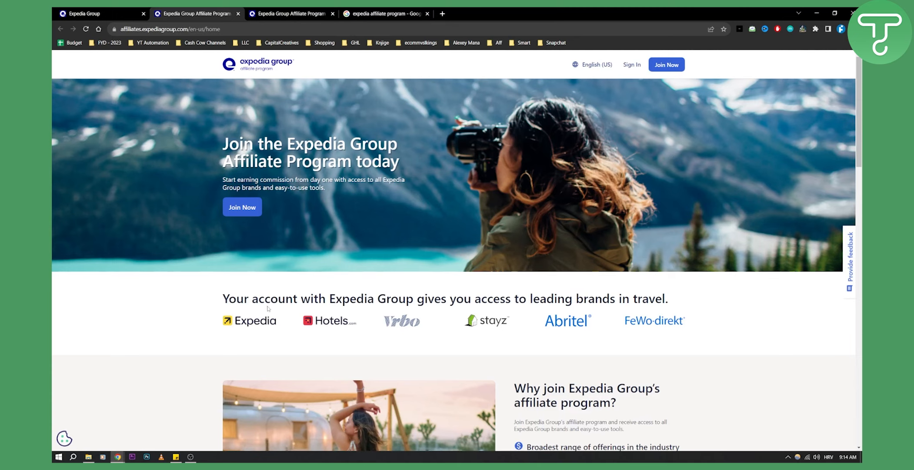
mouse_move(390, 297)
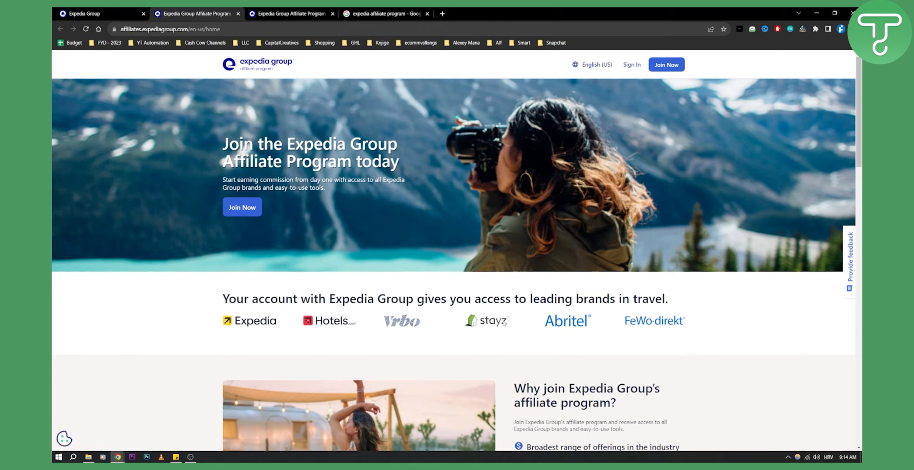
mouse_move(502, 335)
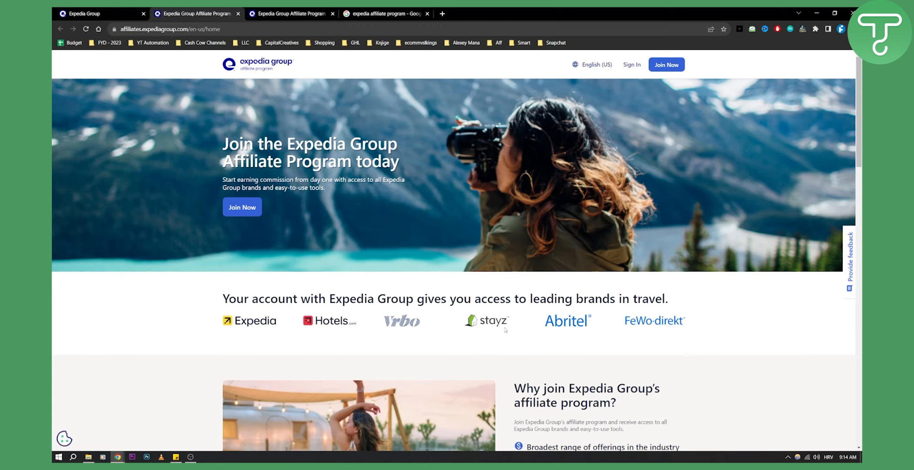
mouse_move(253, 328)
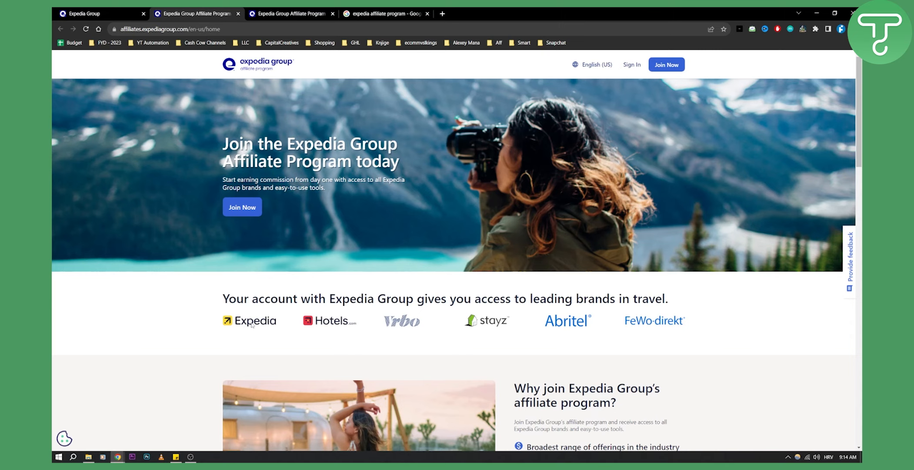
mouse_move(221, 346)
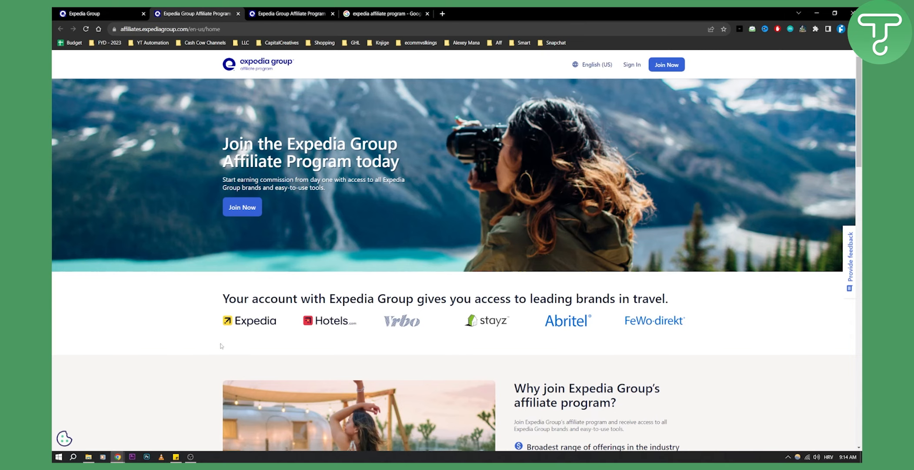
mouse_move(242, 207)
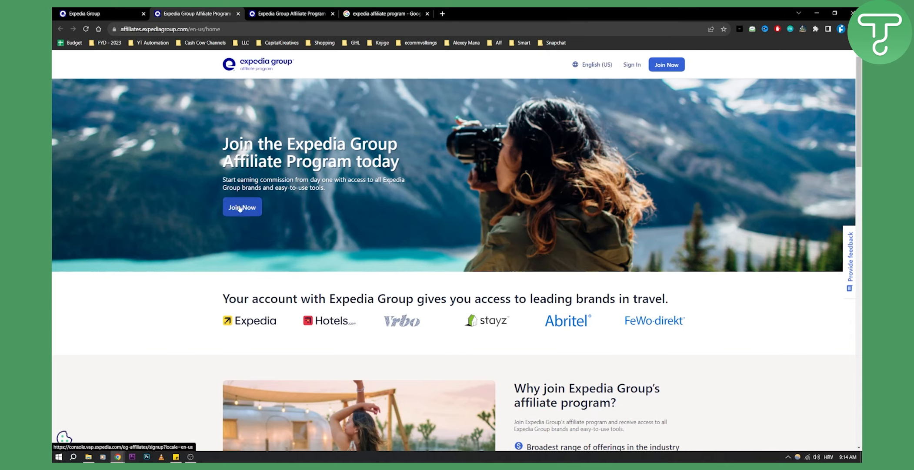
Start the affiliate sign-up with Join Now and dismiss the cookie notice on the form
left_click(242, 207)
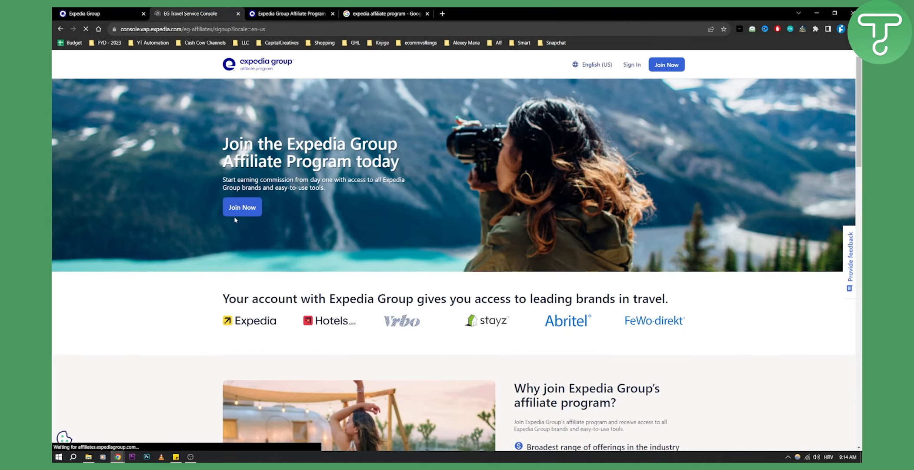
left_click(242, 207)
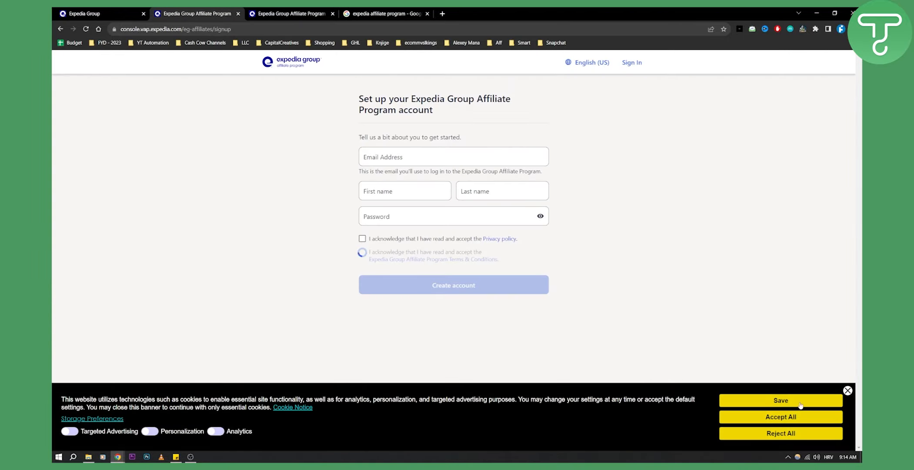
left_click(781, 400)
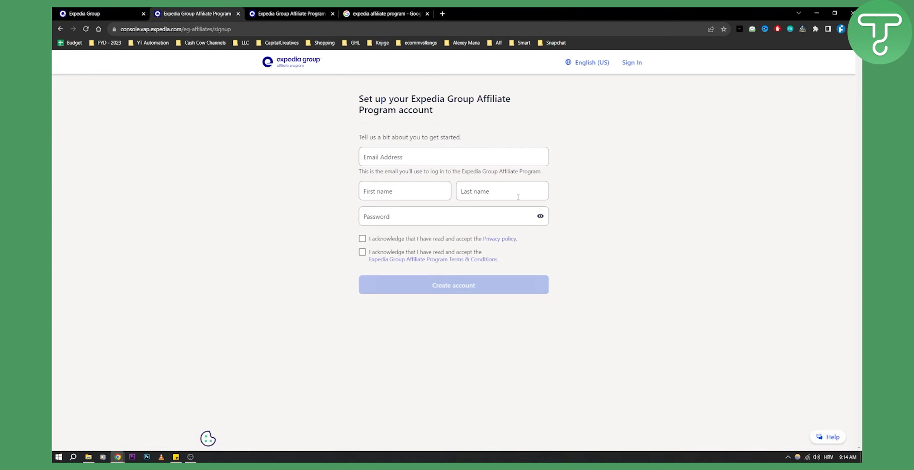
mouse_move(336, 220)
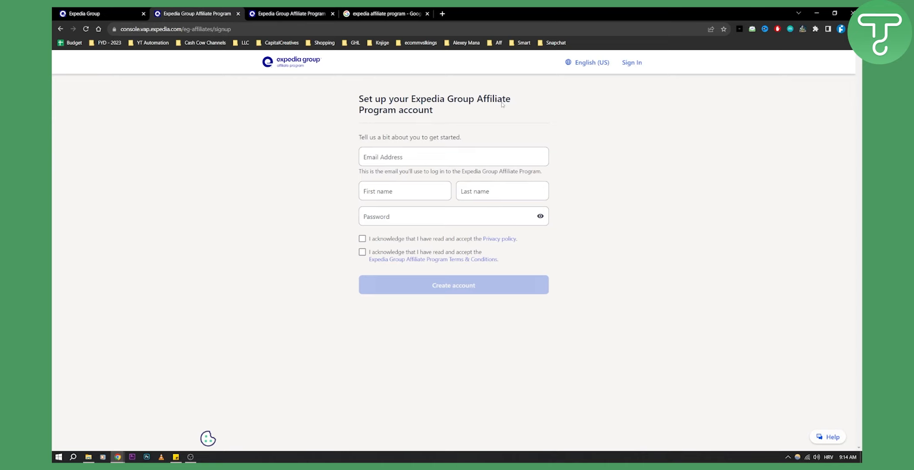
mouse_move(562, 166)
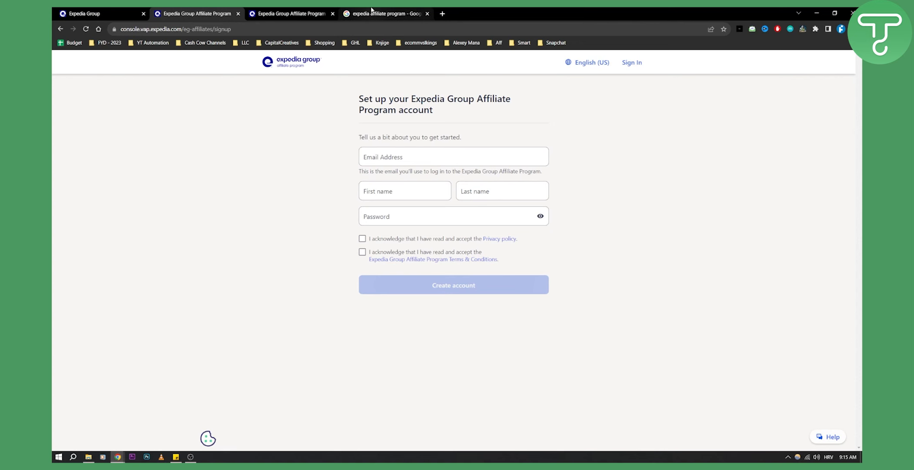
Return to the Google results and open the Expedia Group Affiliate Program result
left_click(386, 13)
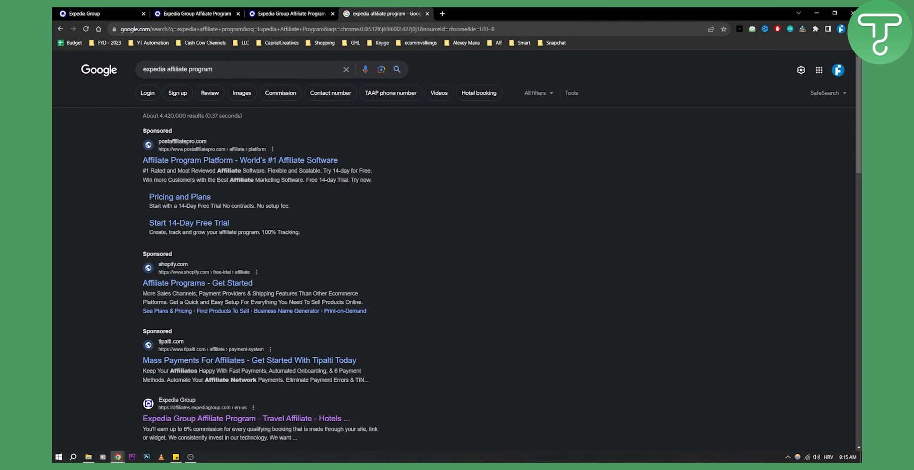
scroll("down", 3)
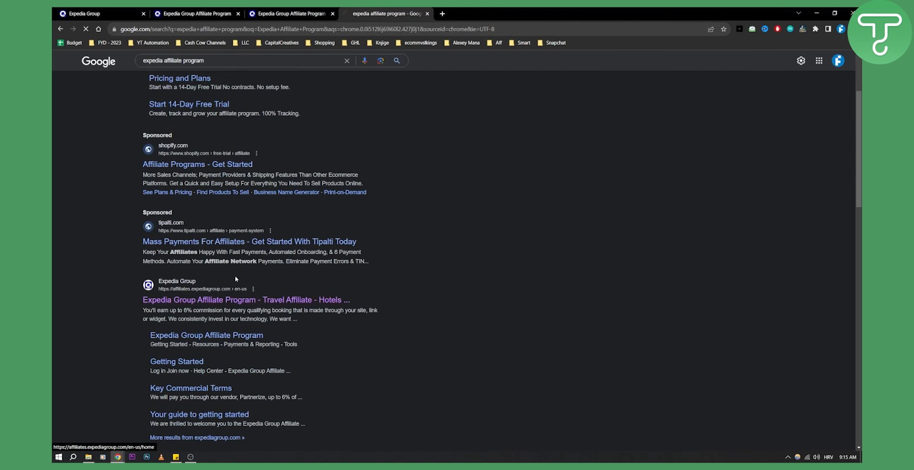
left_click(241, 299)
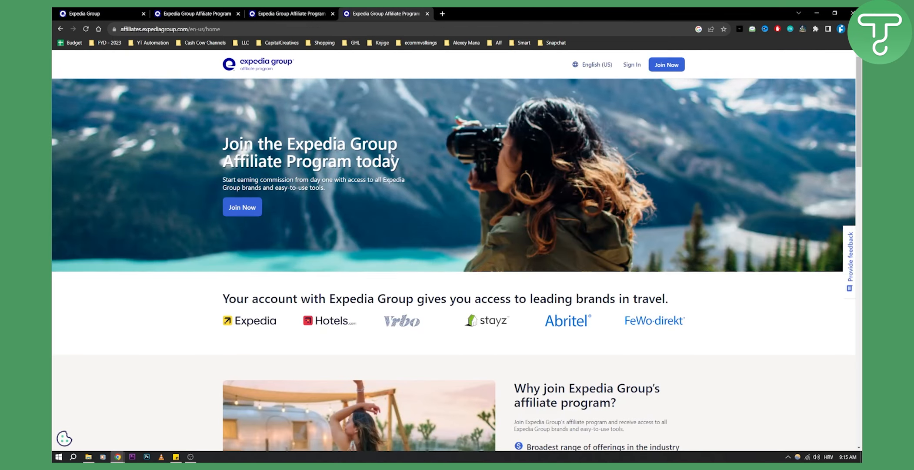
Scroll through the benefits and advance the travel brands carousel to Vrbo, Stayz and Abritel
scroll("down", 3)
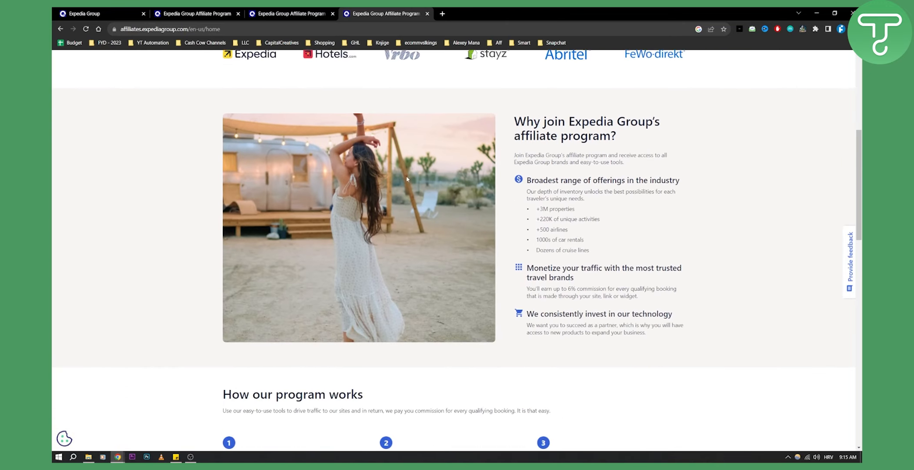
scroll("down", 3)
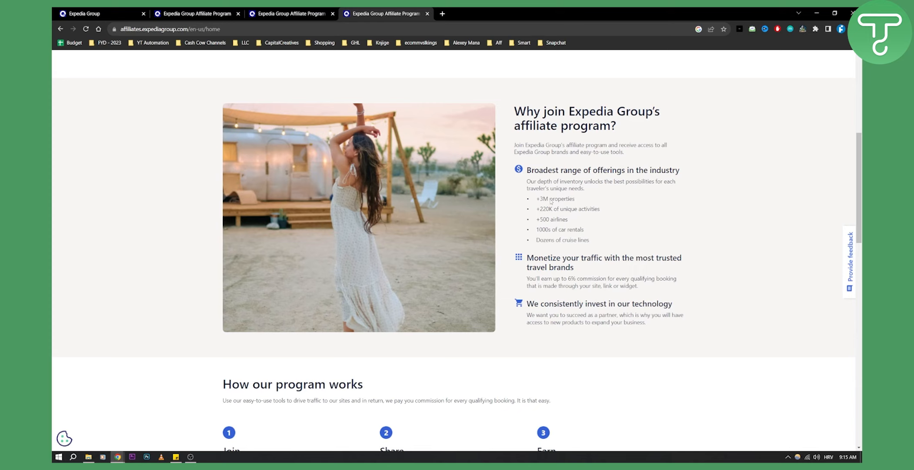
mouse_move(537, 228)
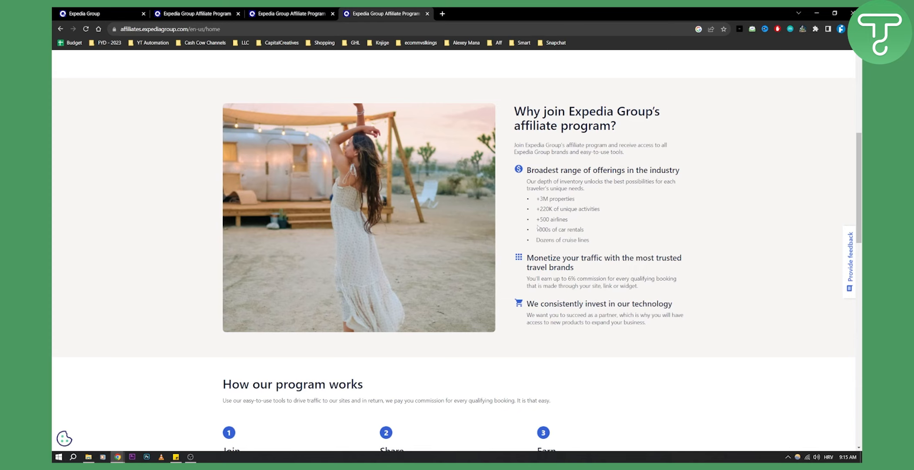
scroll("down", 3)
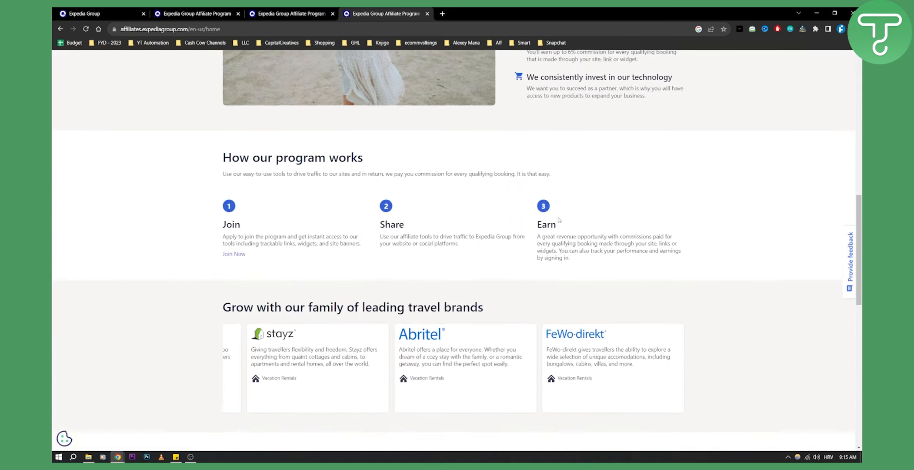
scroll("down", 3)
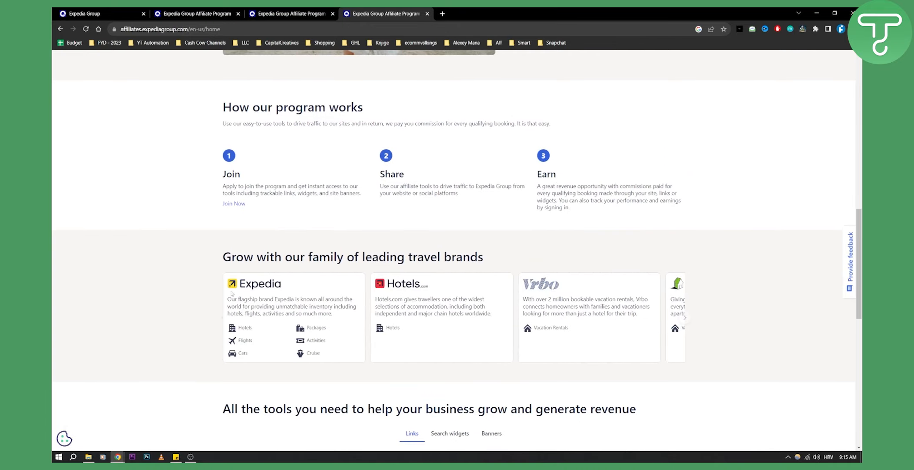
left_click(685, 317)
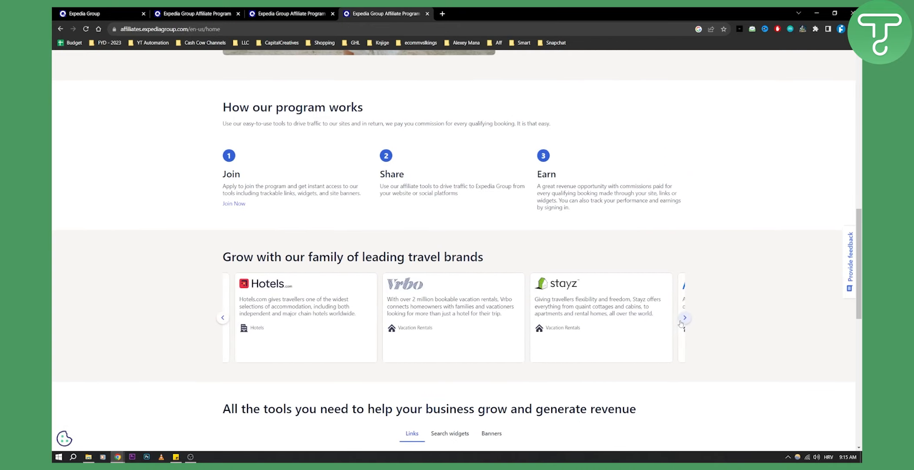
scroll("down", 3)
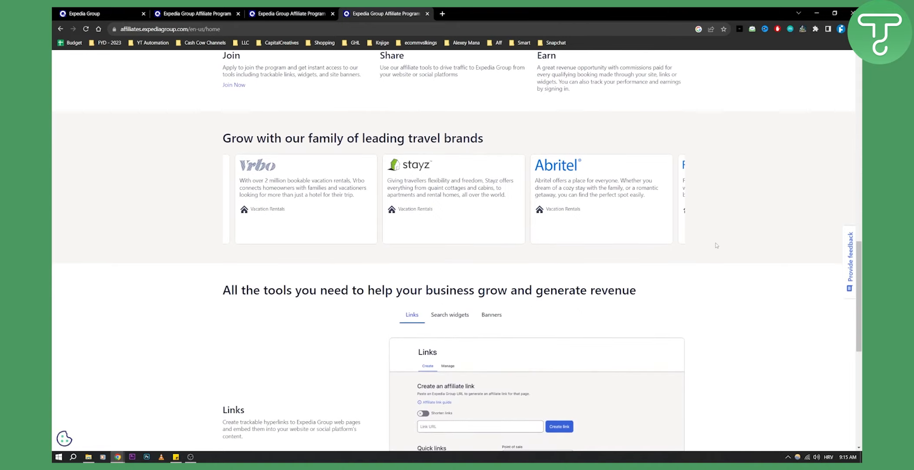
Switch the affiliate tools example from Links to Banners, showing an Expedia banner preview
scroll("down", 3)
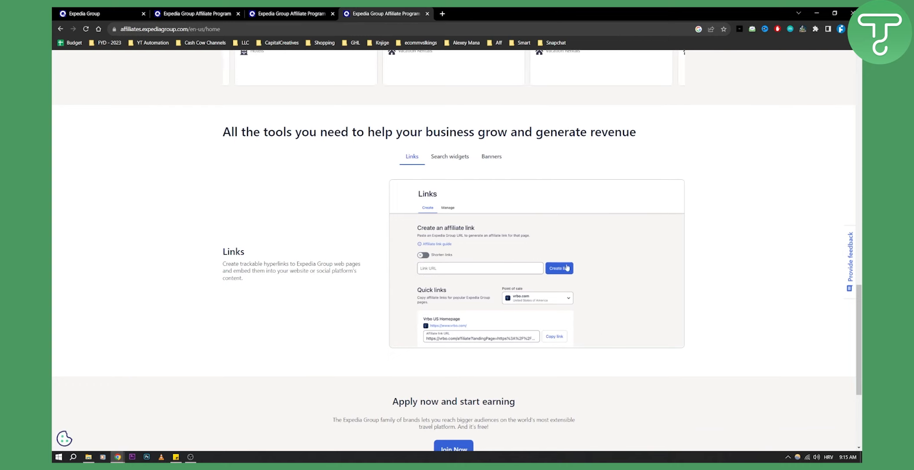
left_click(492, 156)
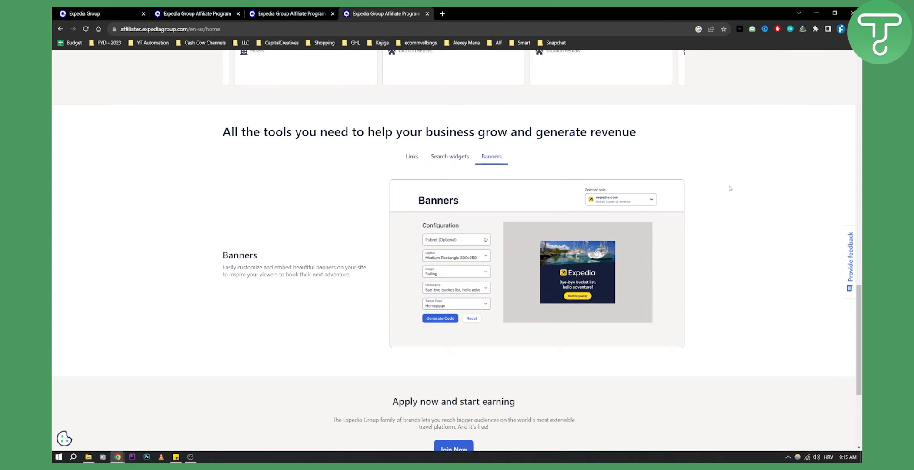